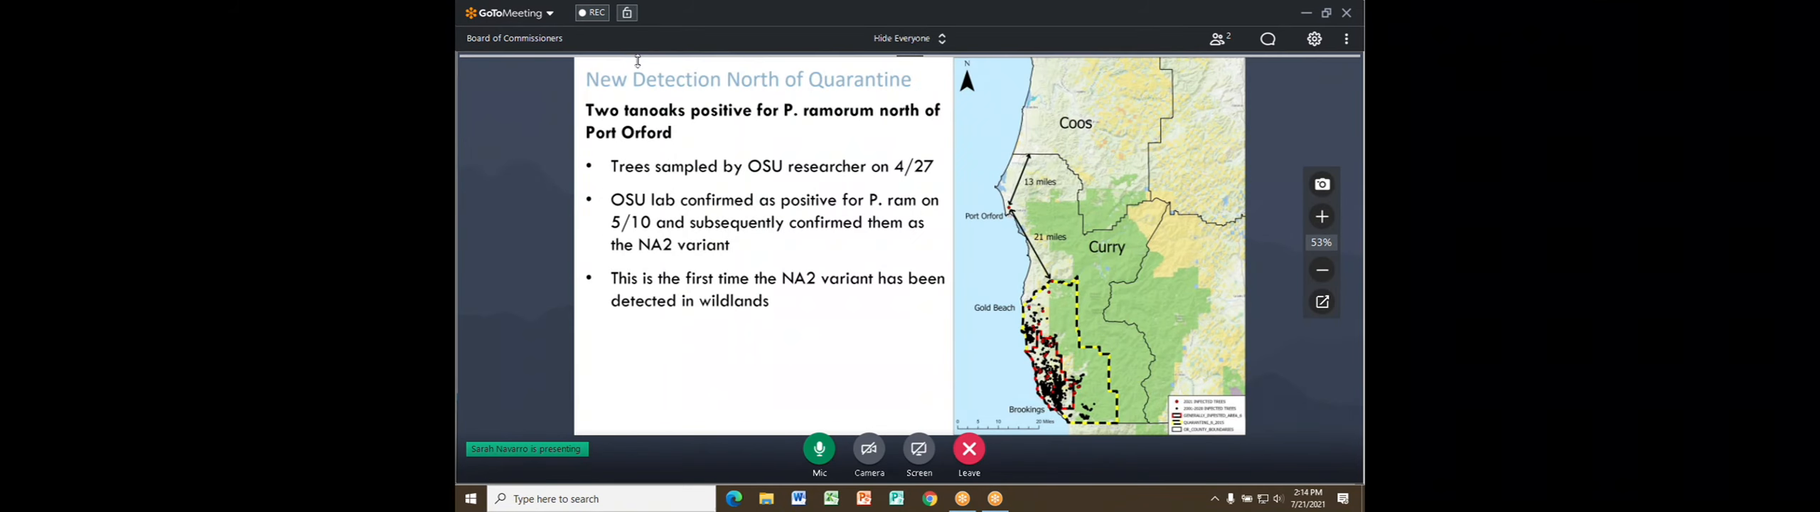
mouse_move(553, 103)
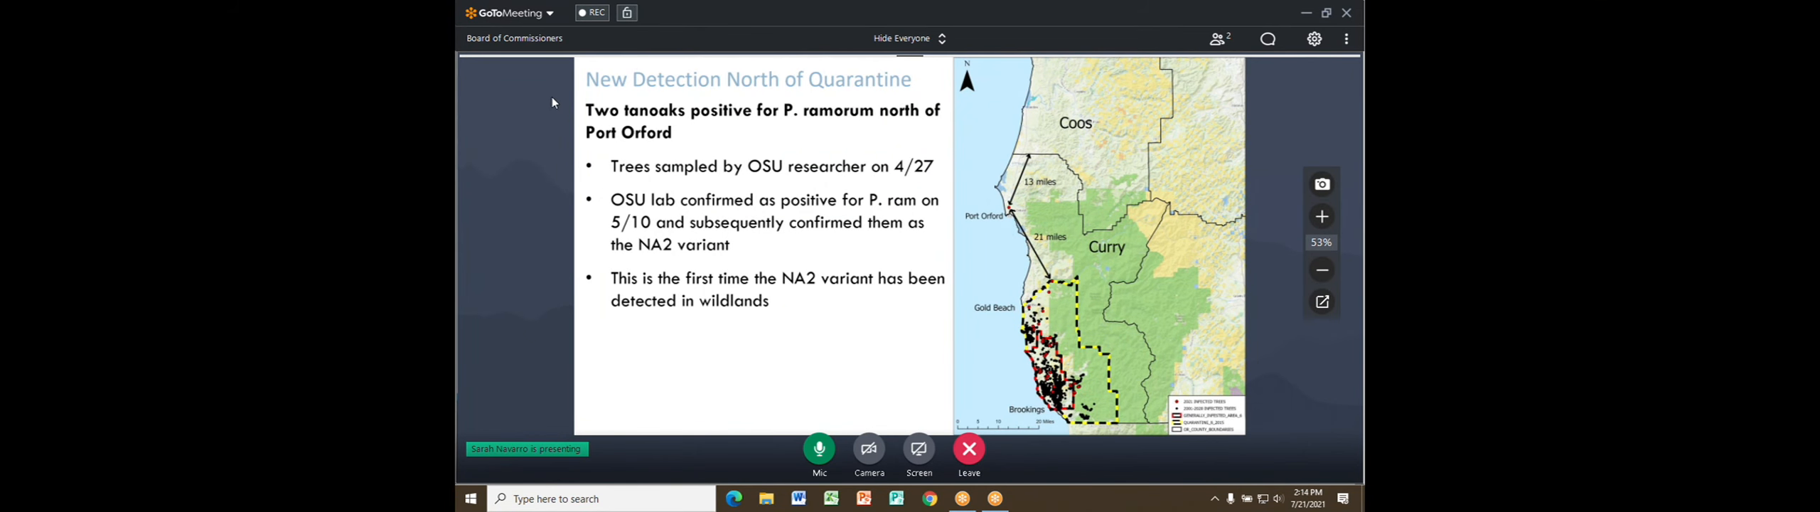